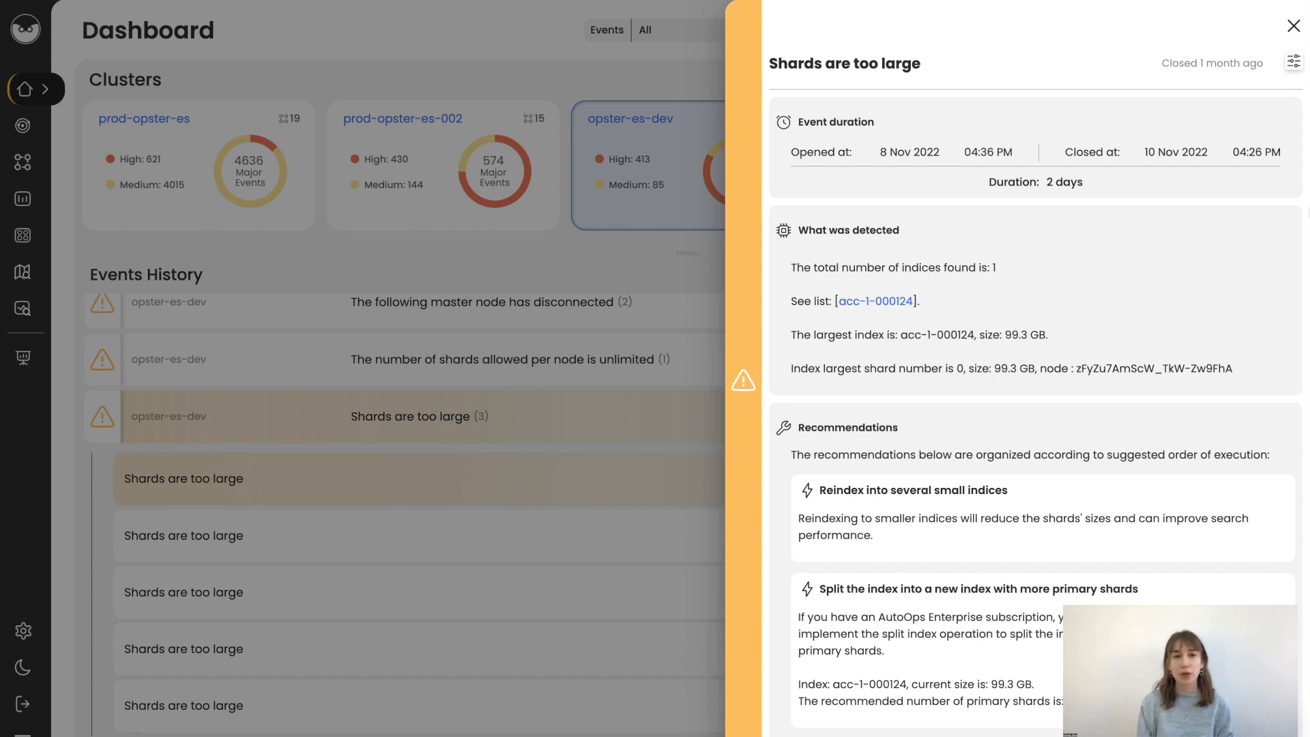
mouse_move(1047, 95)
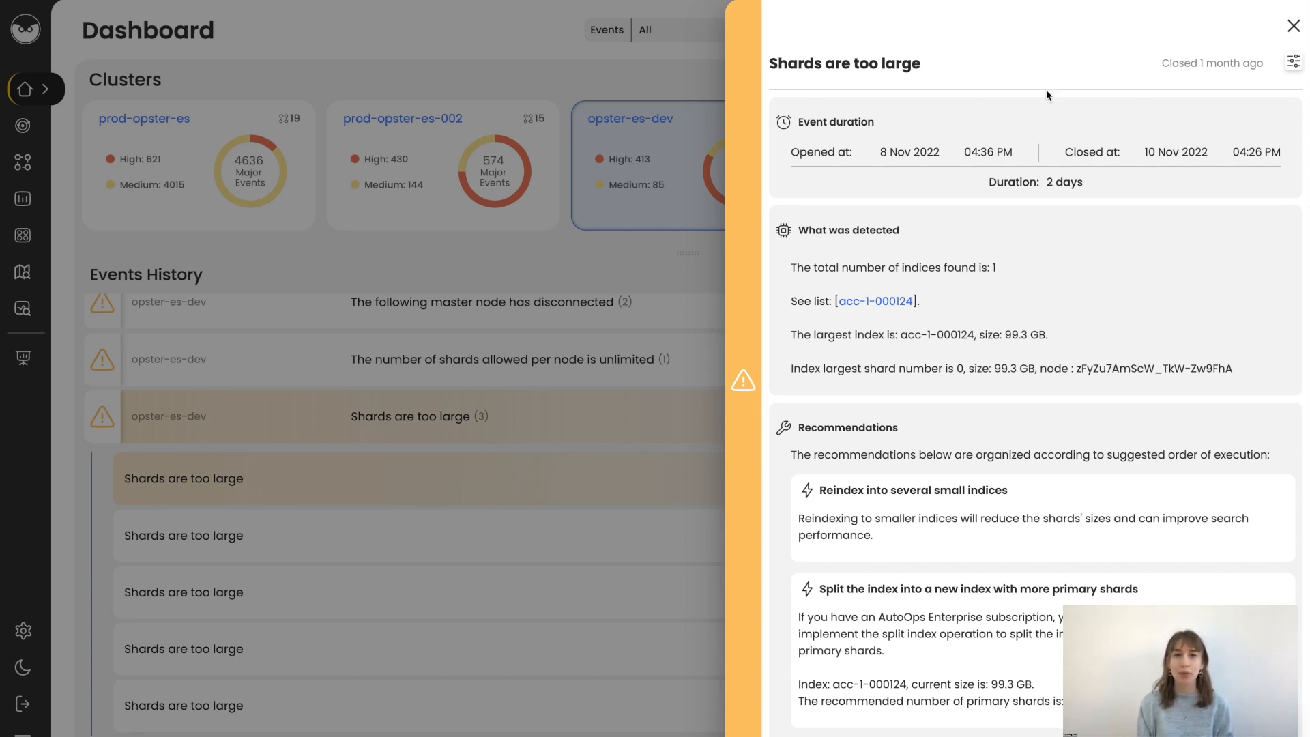
mouse_move(928, 72)
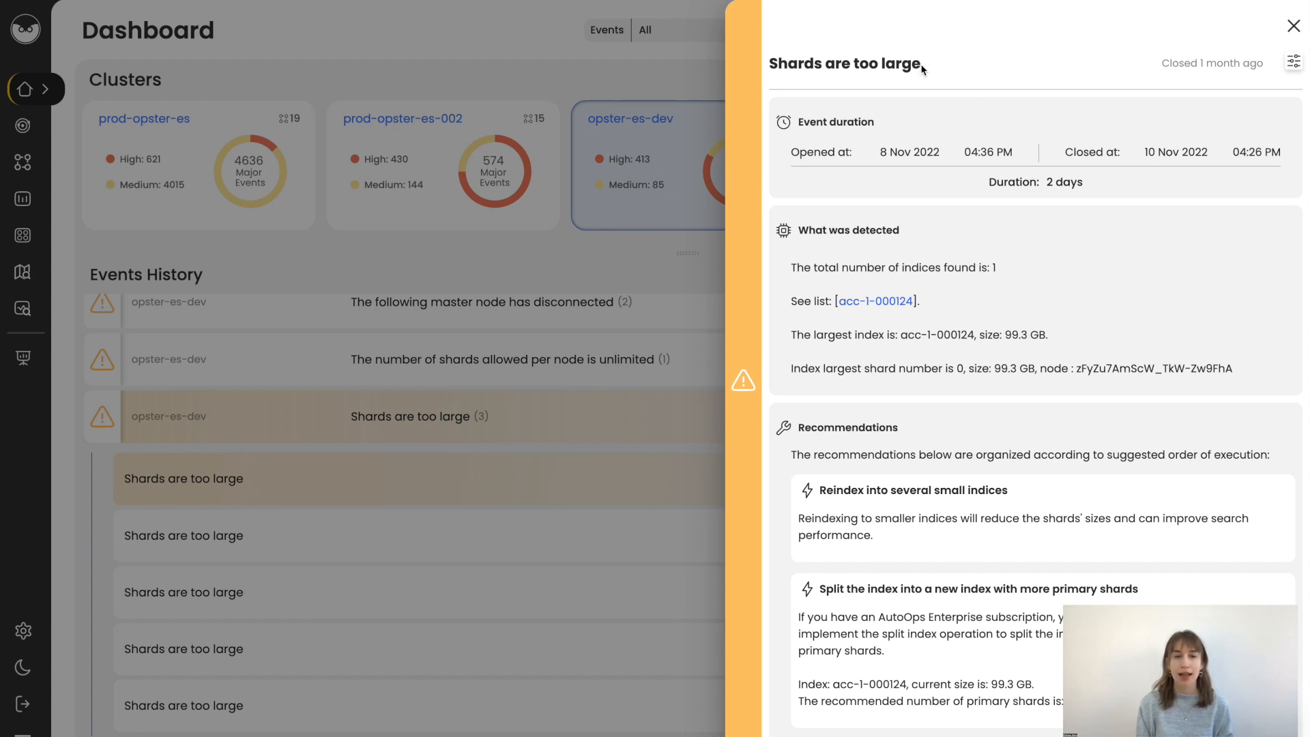
Highlight the event title and scroll down through the 'Shards are too large' event details.
double_click(851, 64)
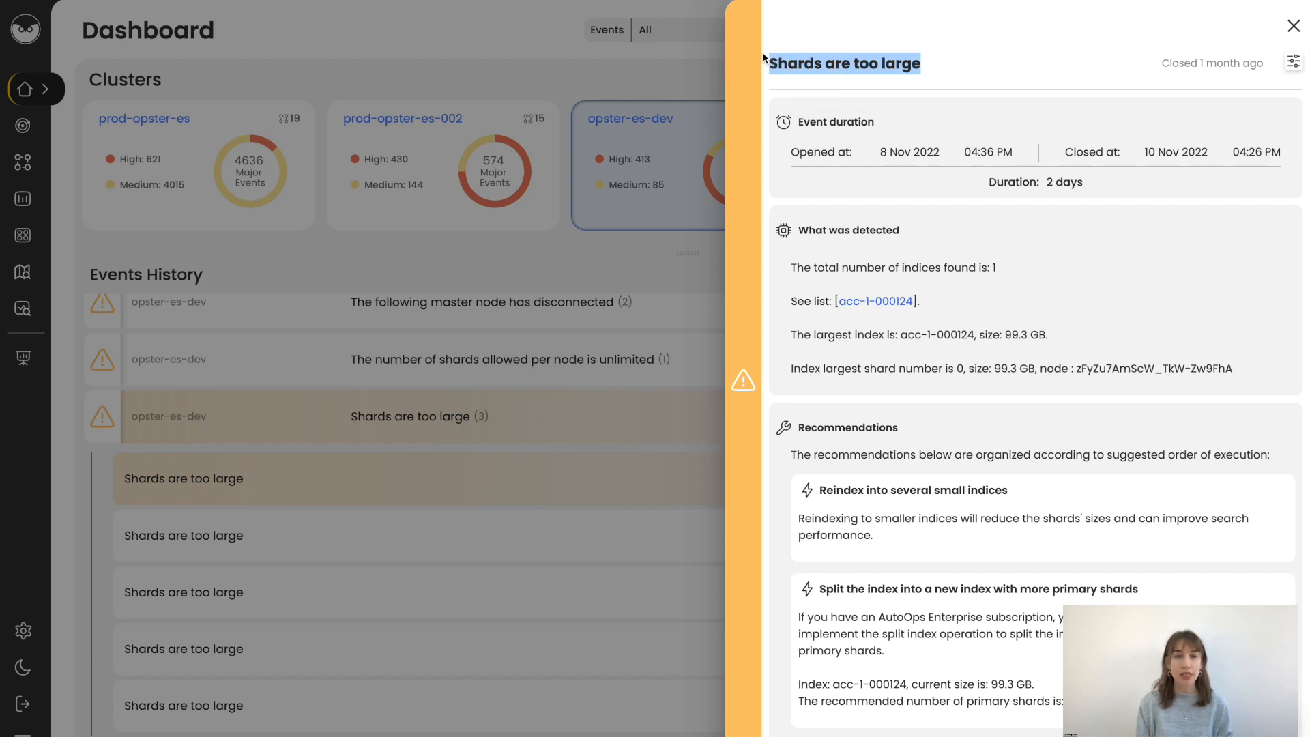
mouse_move(1153, 214)
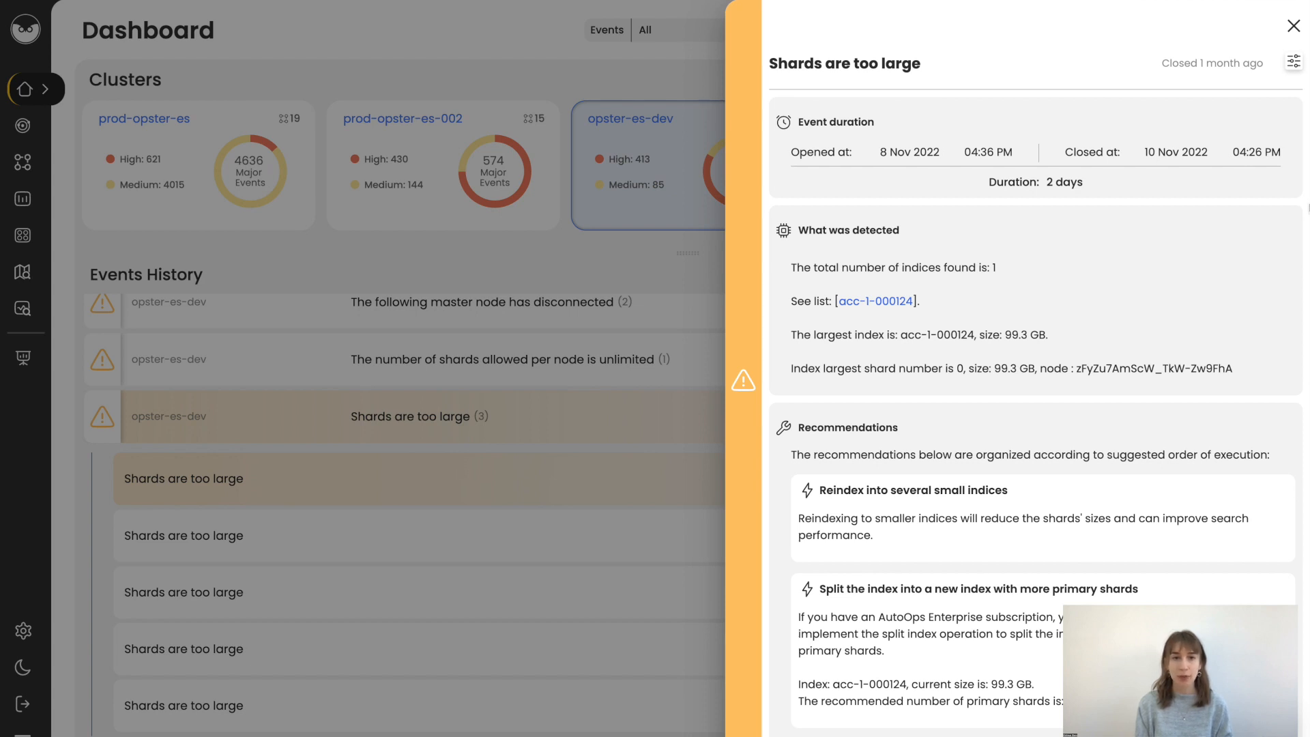
scroll(down, 3)
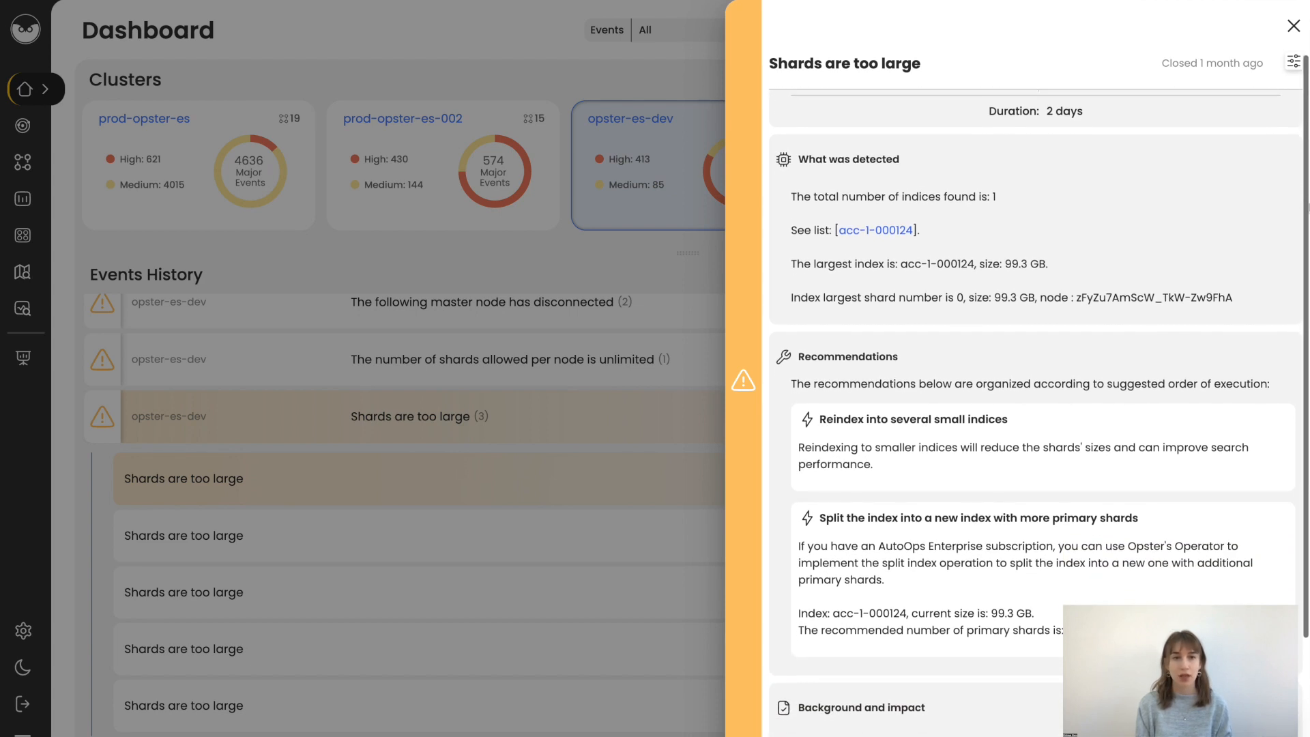
scroll(down, 3)
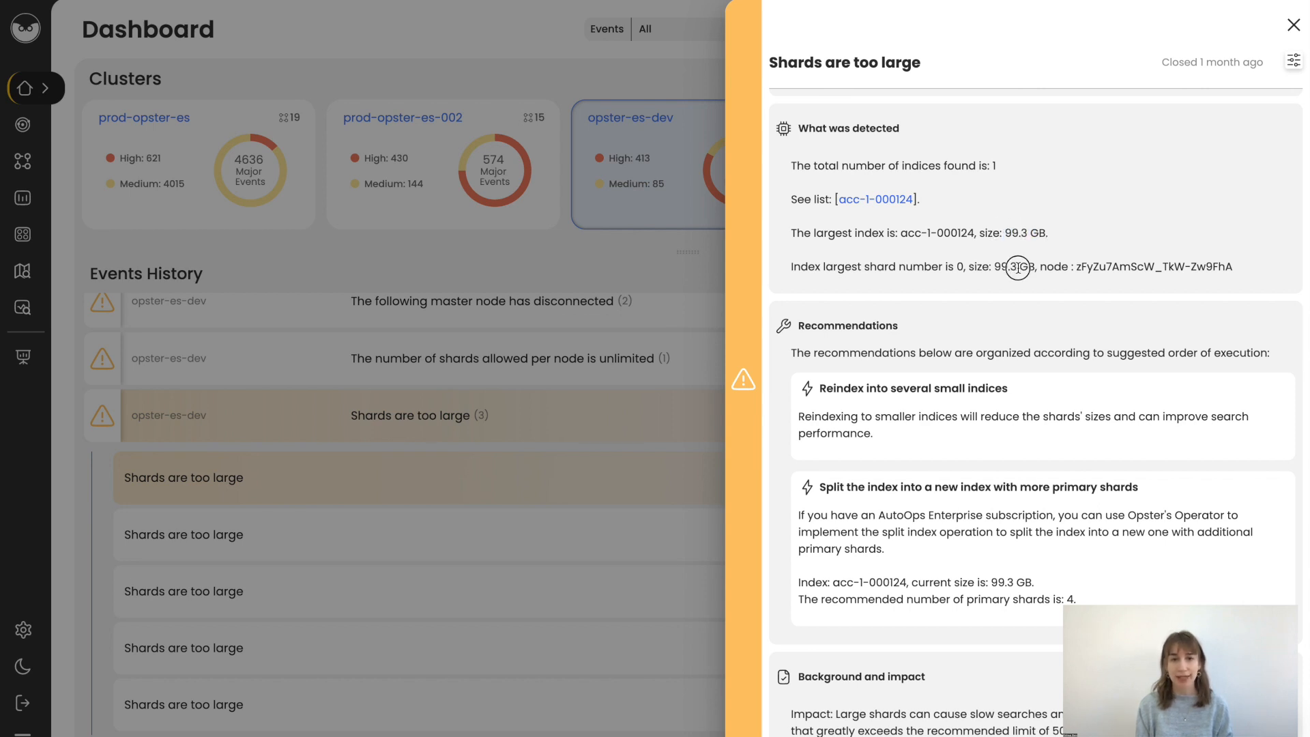
Note the largest shard's 99.3 GB size, then open index acc-1-000124 and scroll its charts.
double_click(1005, 266)
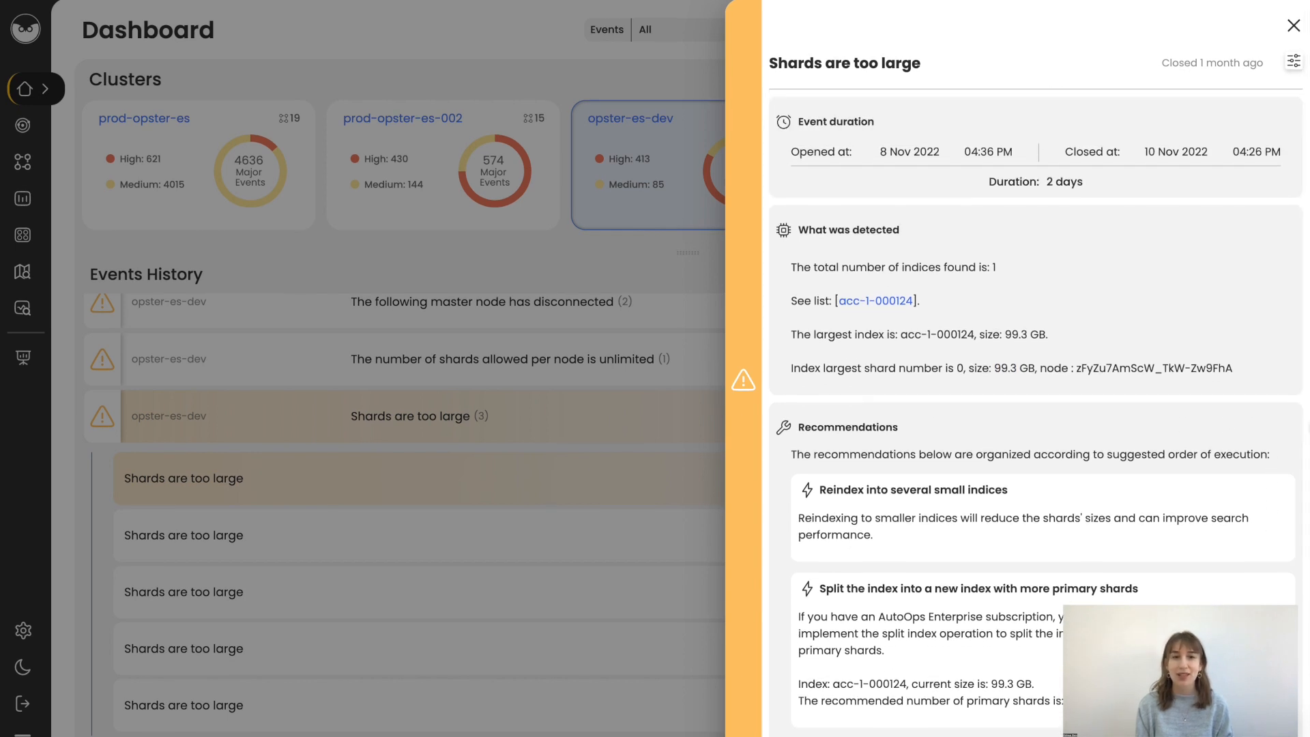
click(876, 301)
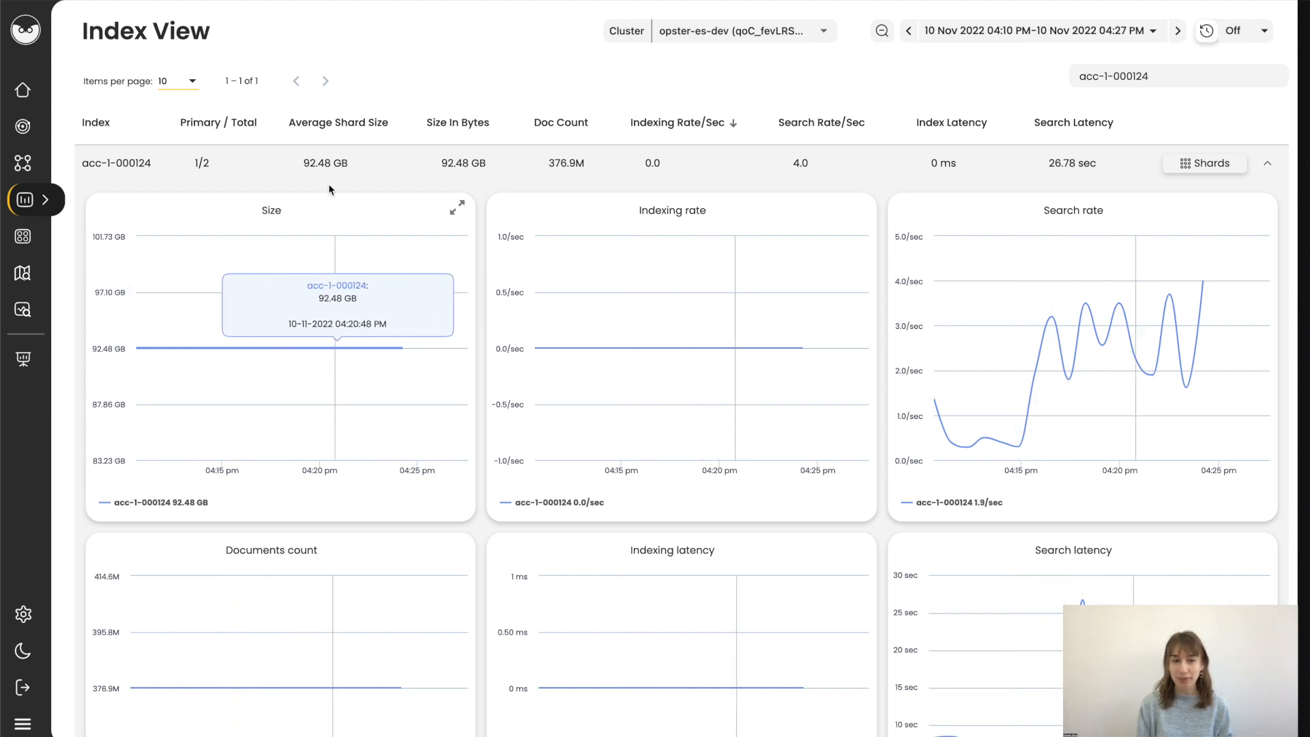
mouse_move(333, 319)
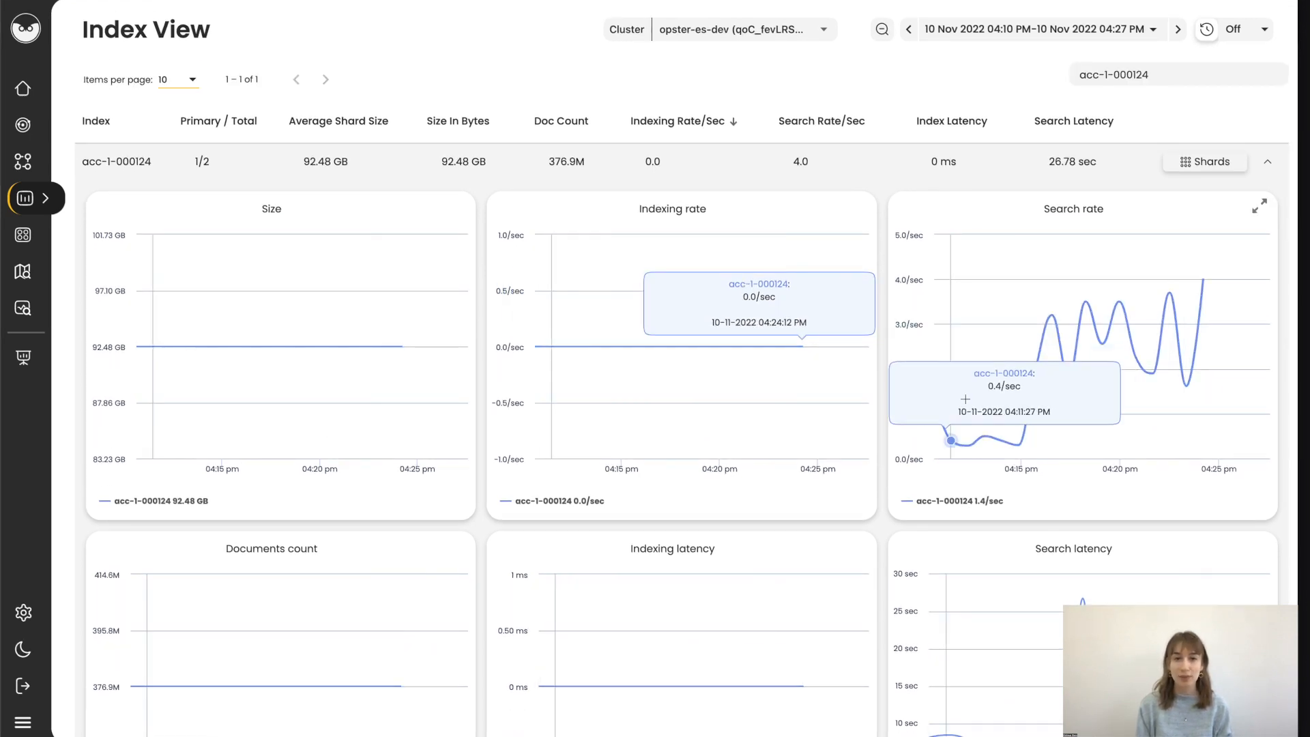
mouse_move(1100, 340)
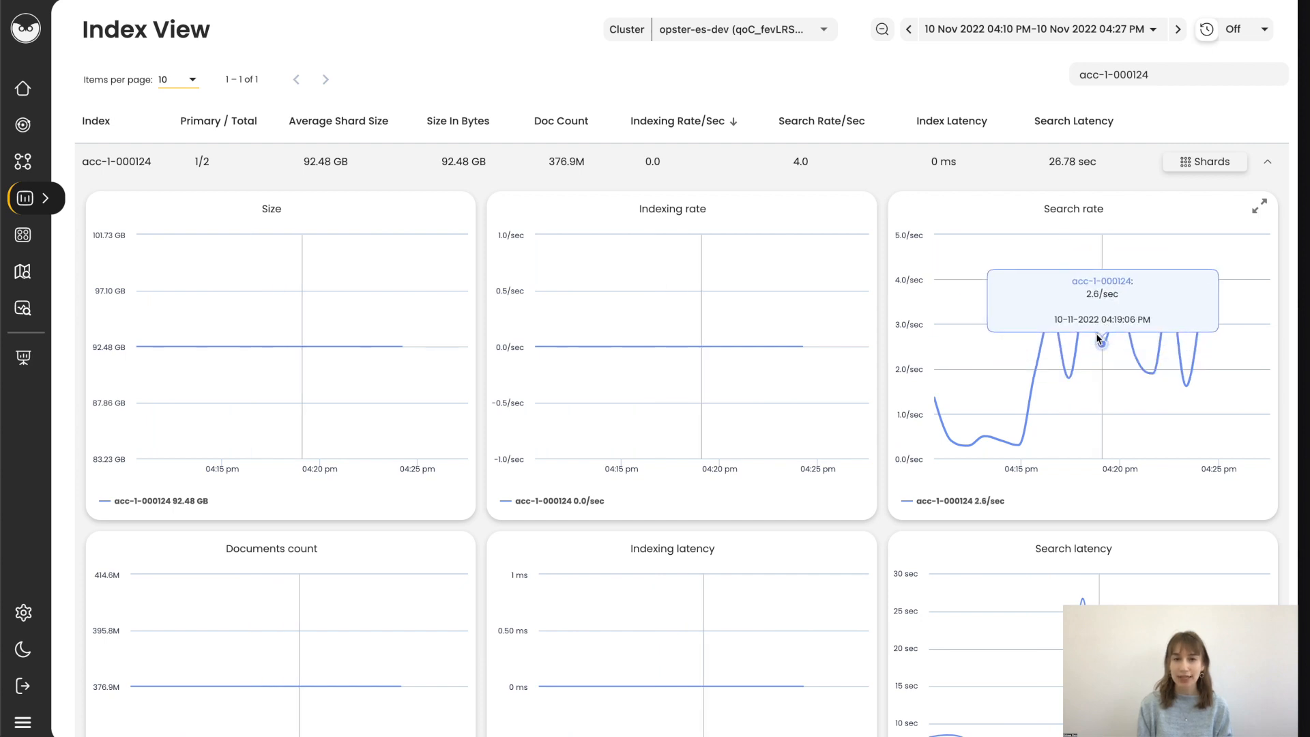
scroll(down, 3)
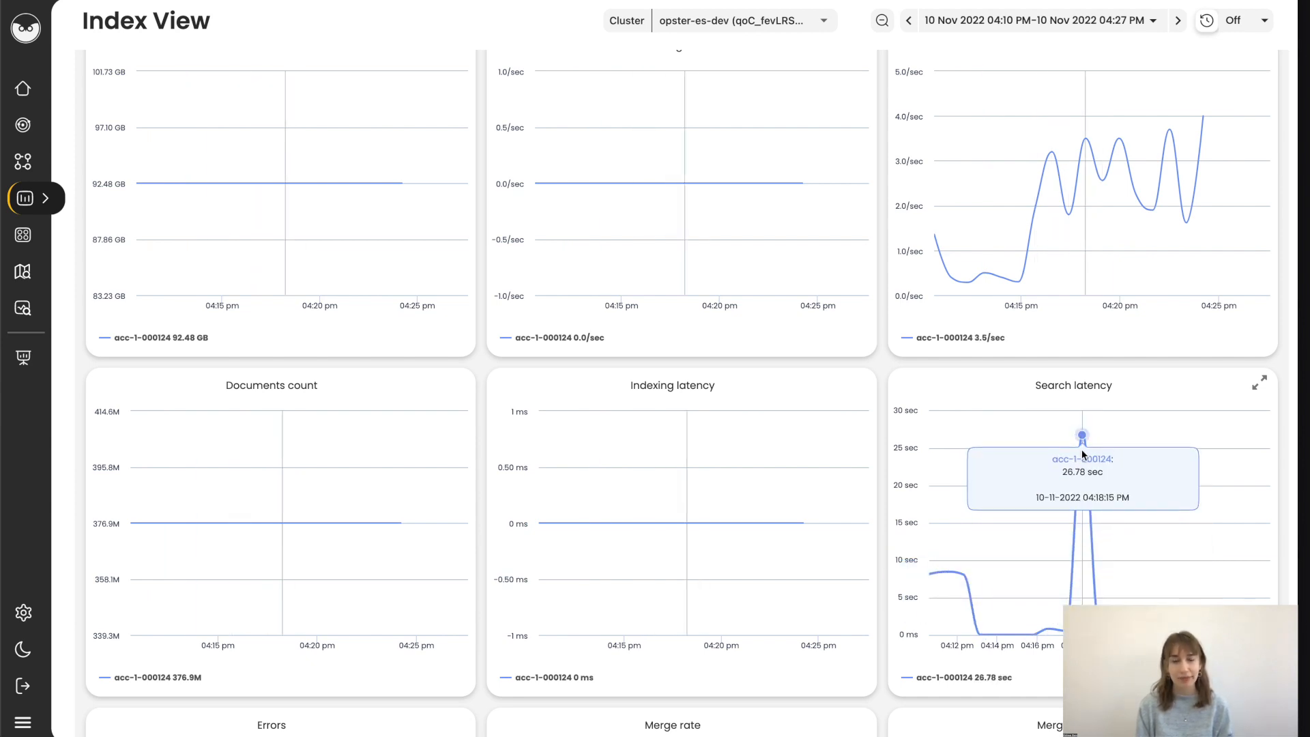
List acc-1-000124's two shards, located on opster-es-data-0 and opster-es-data-1.
click(1205, 162)
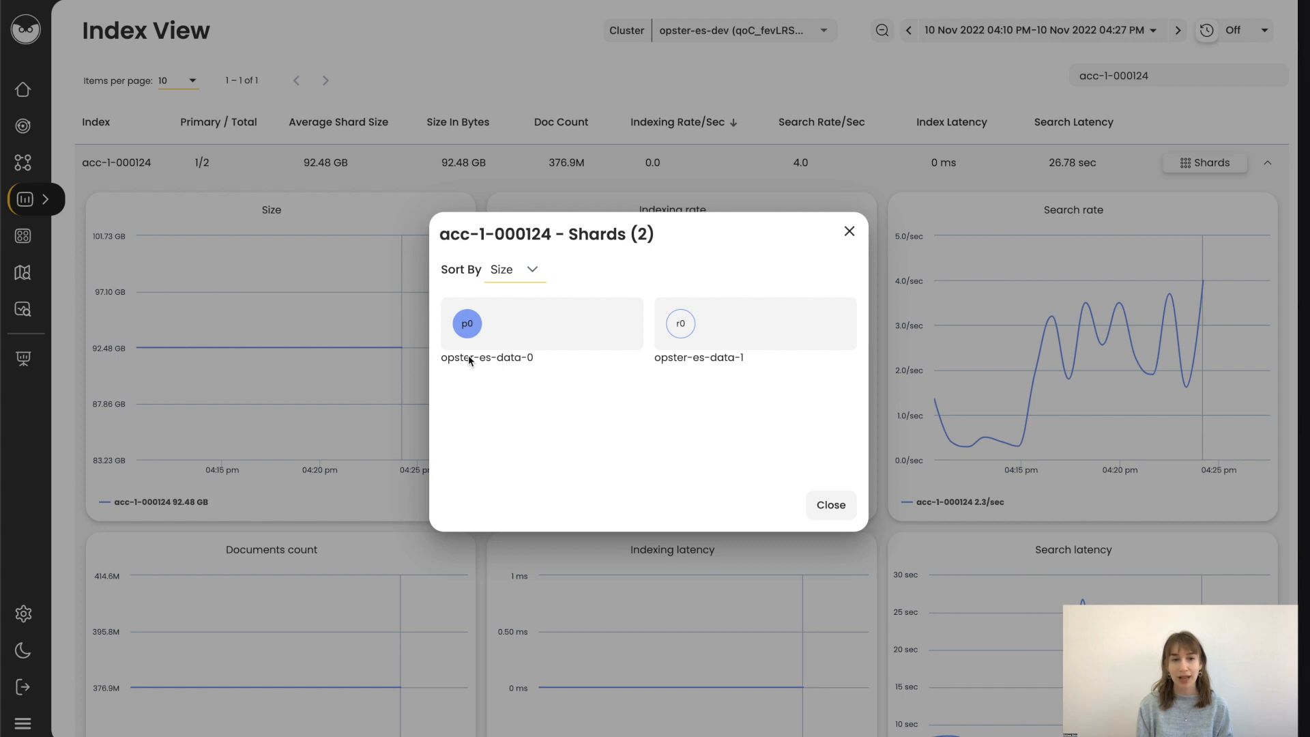
mouse_move(590, 363)
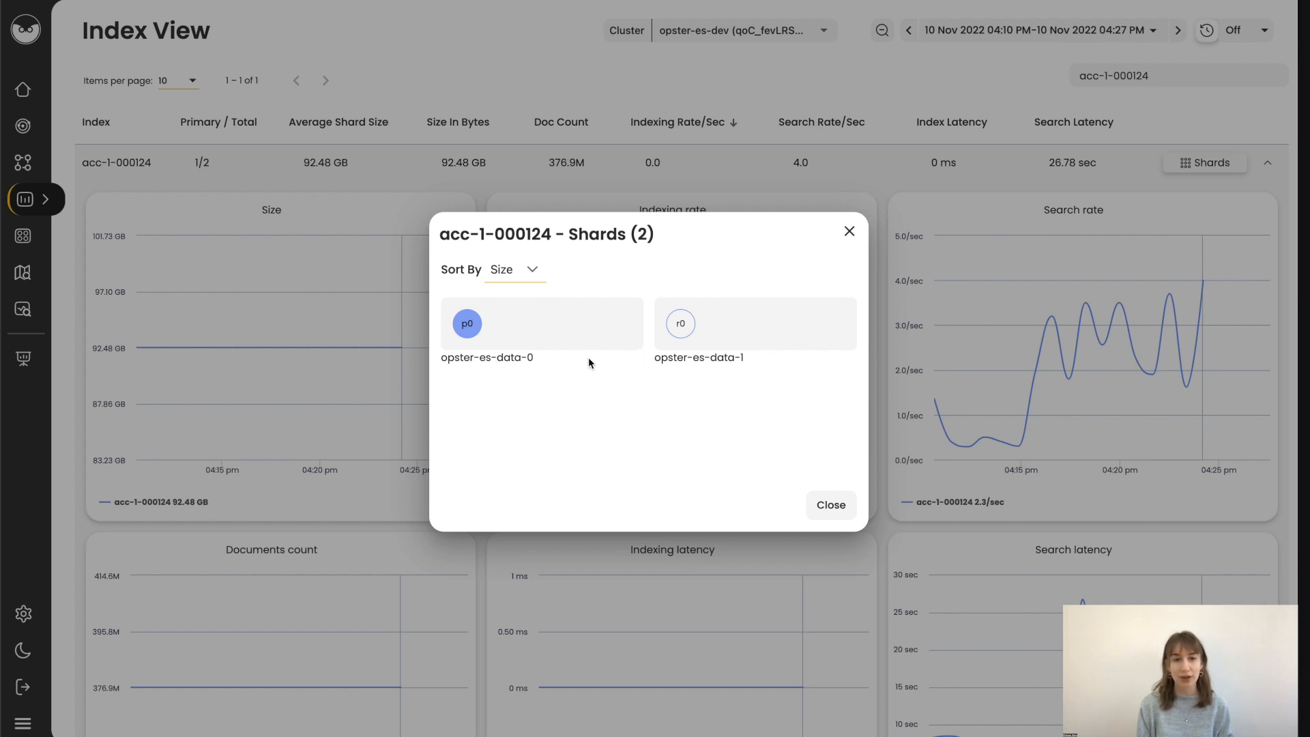
mouse_move(531, 369)
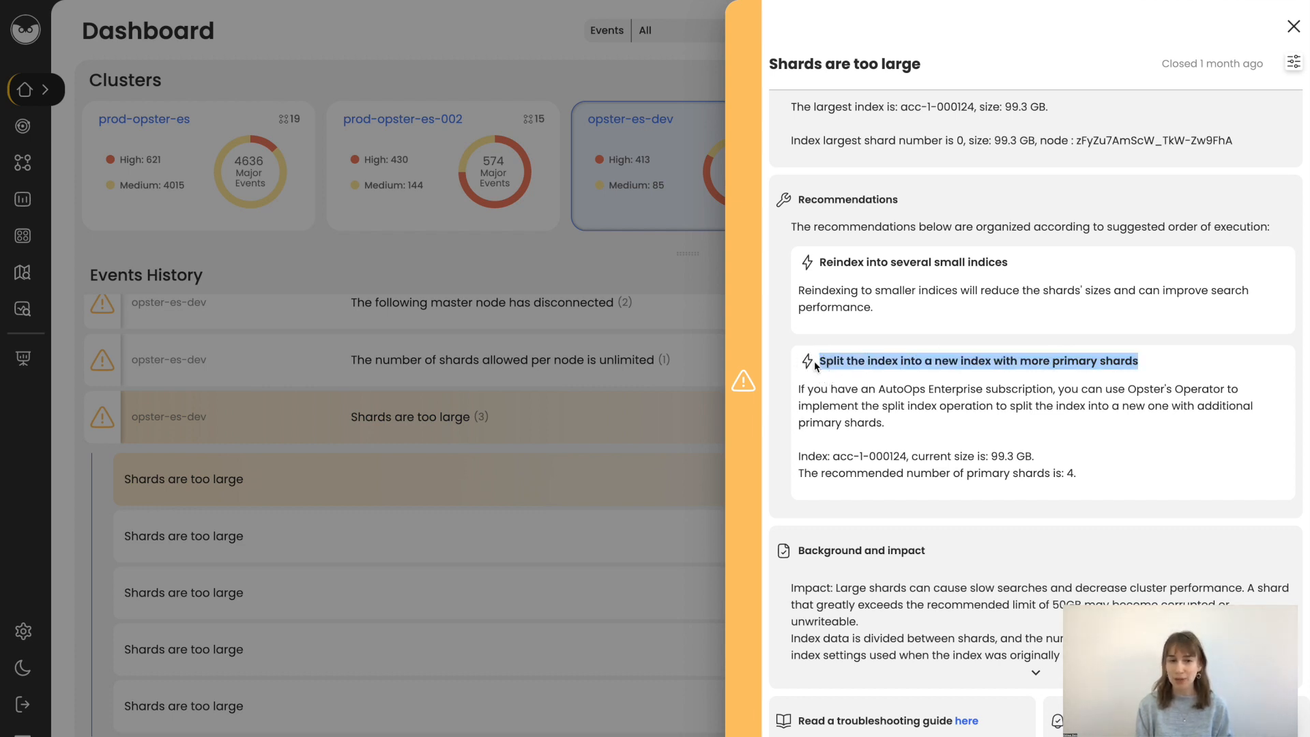
mouse_move(1275, 535)
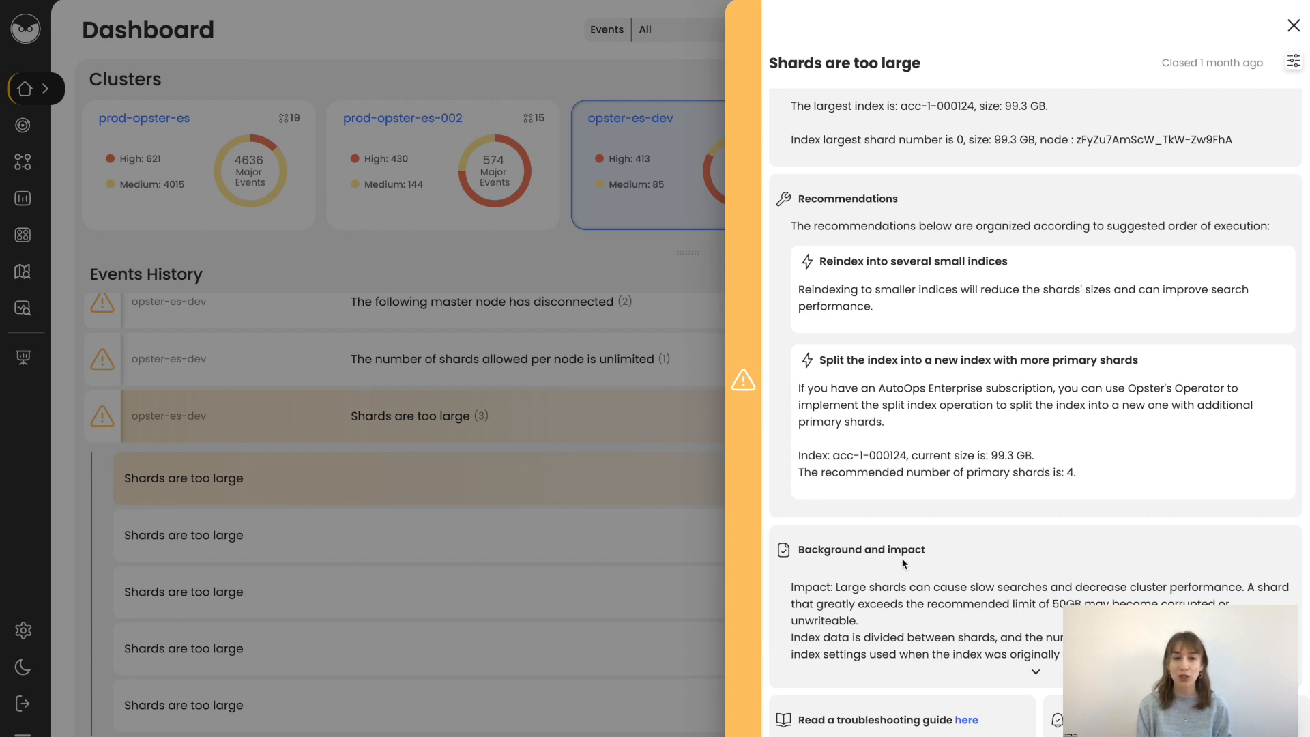
mouse_move(950, 623)
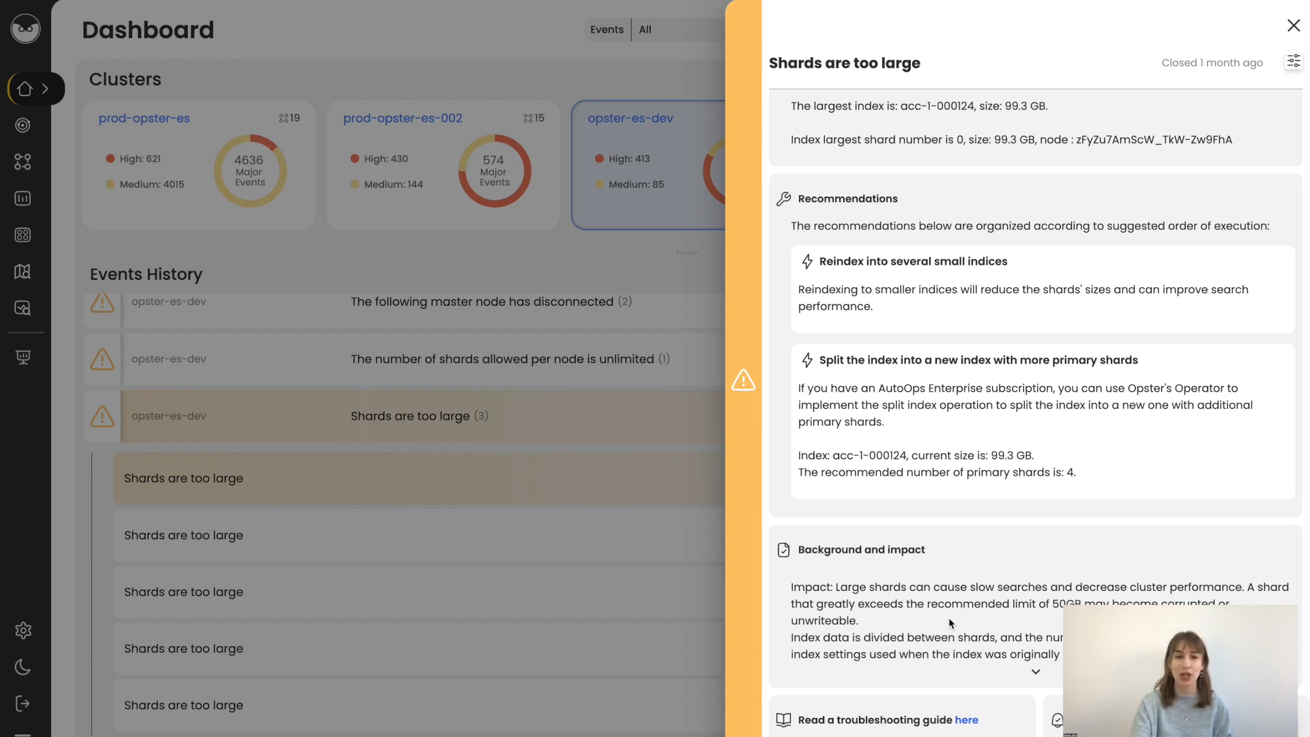